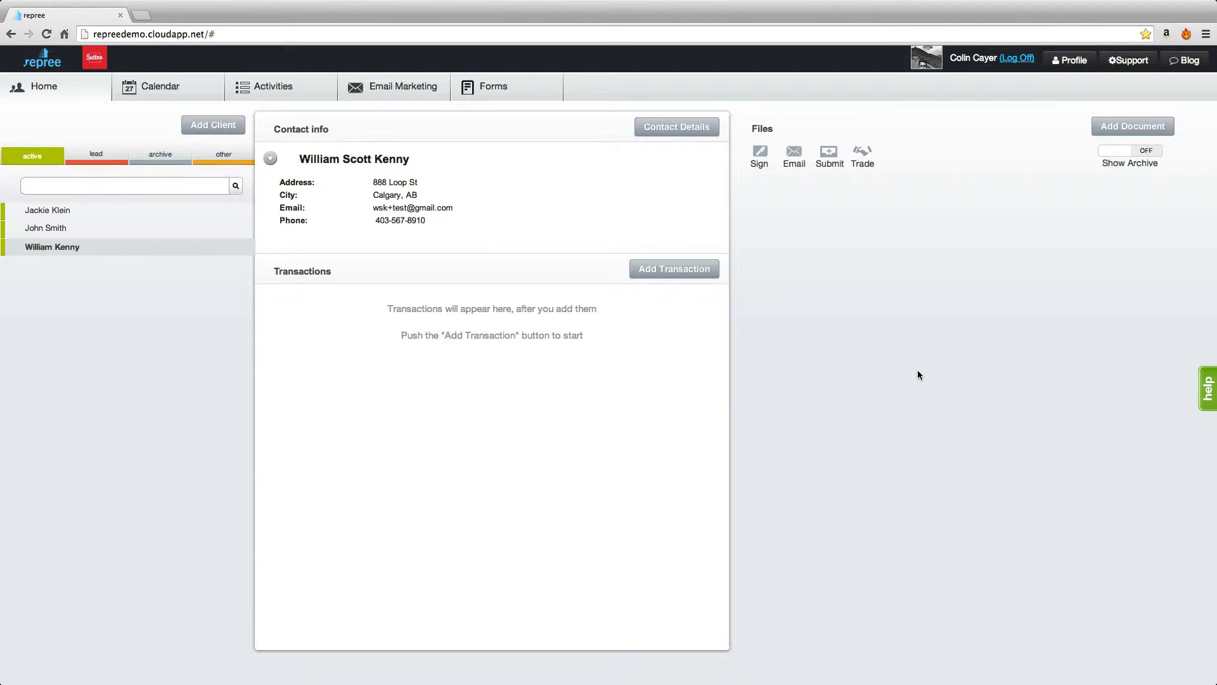
mouse_move(918, 375)
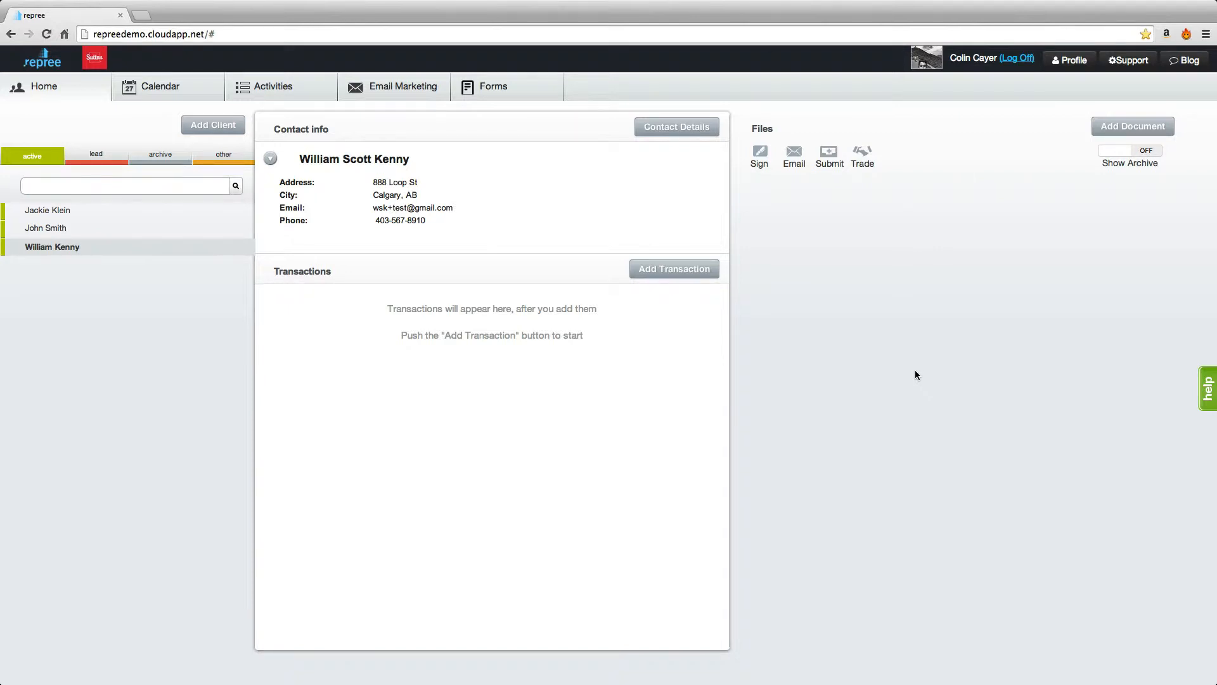
mouse_move(66, 249)
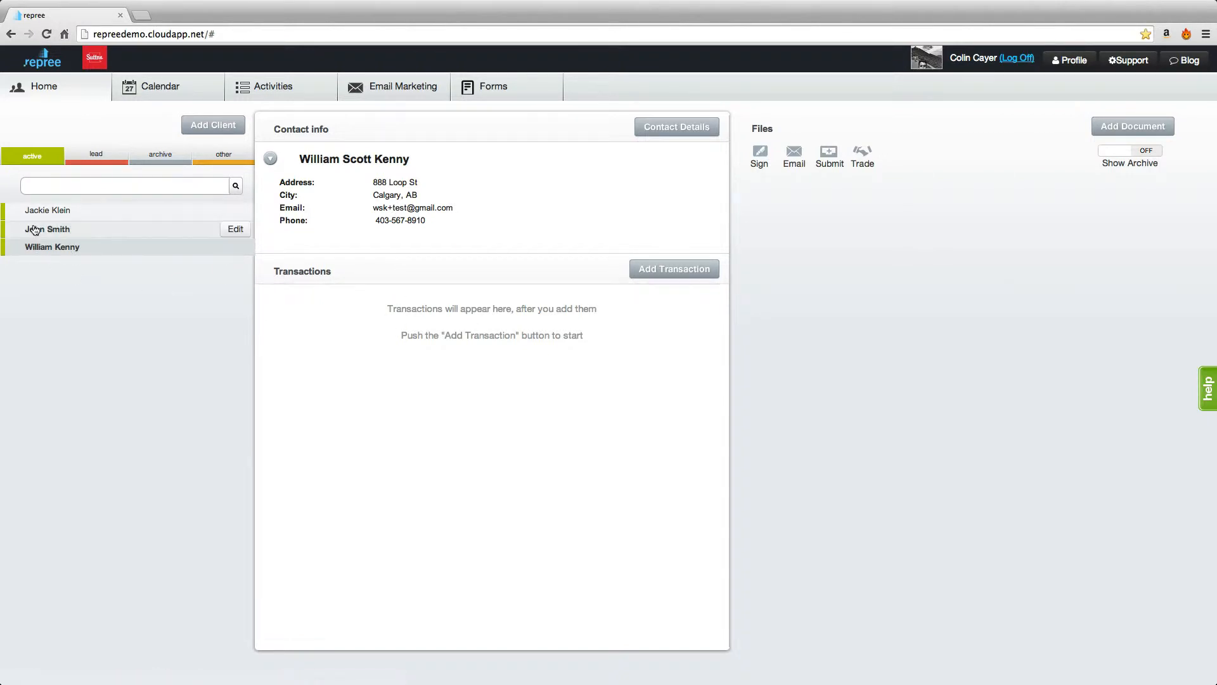
click(47, 228)
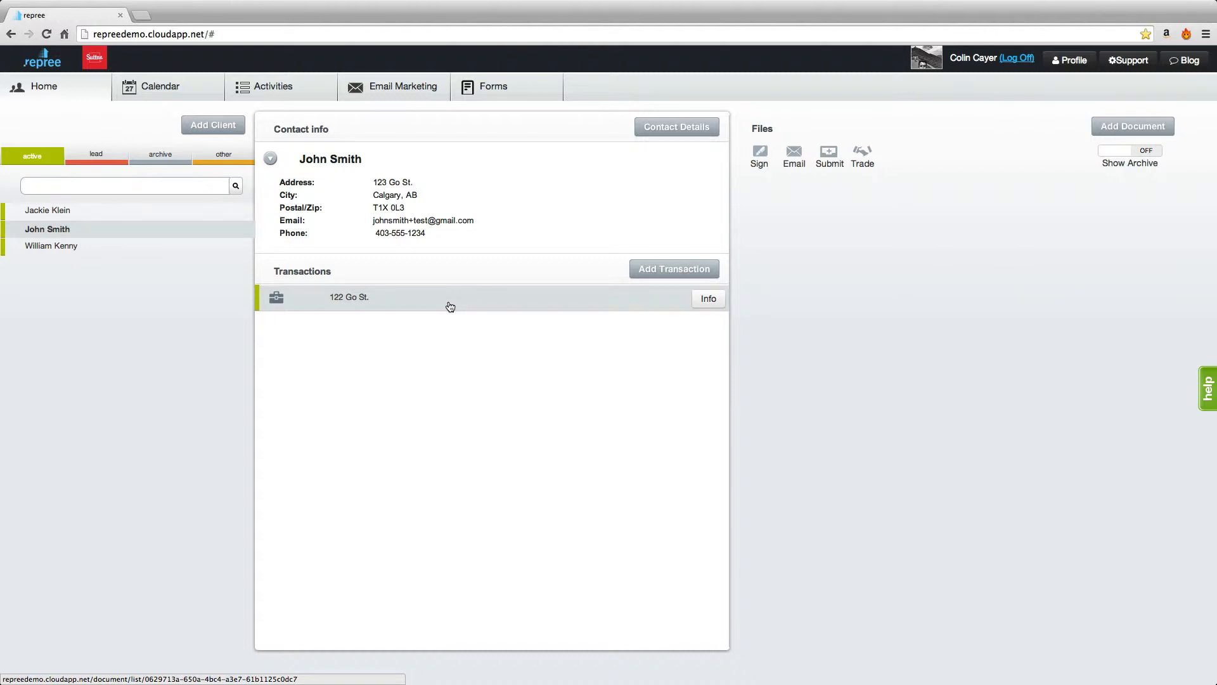
click(51, 246)
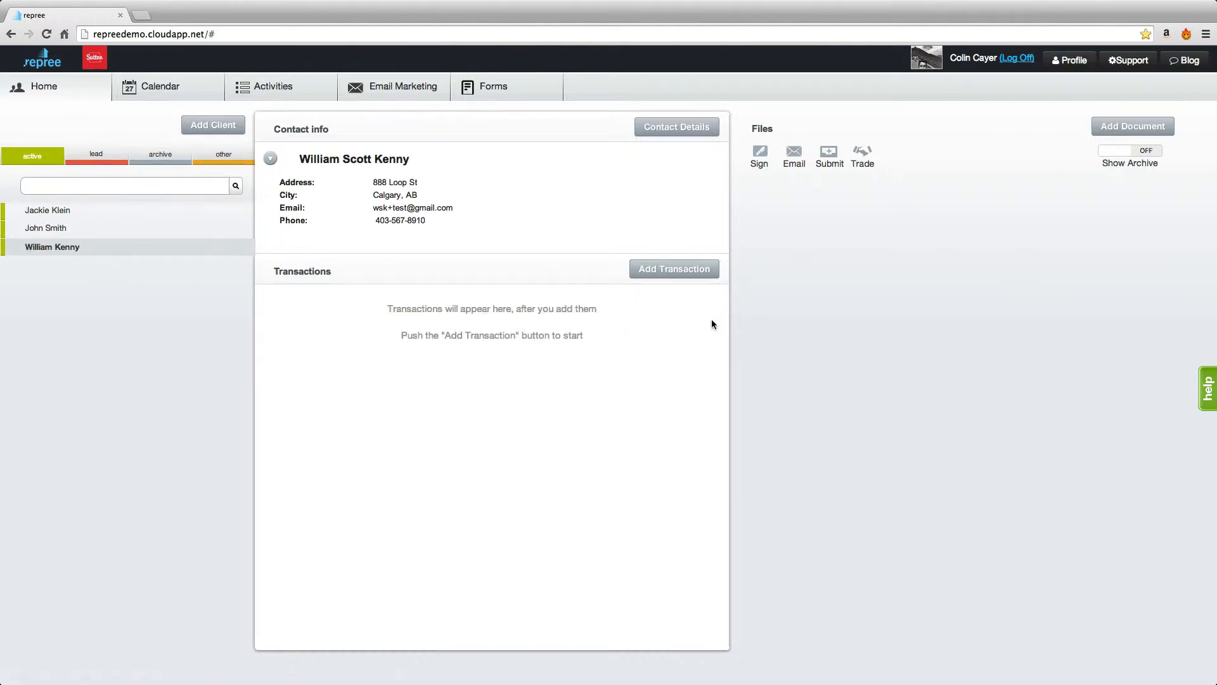
click(673, 269)
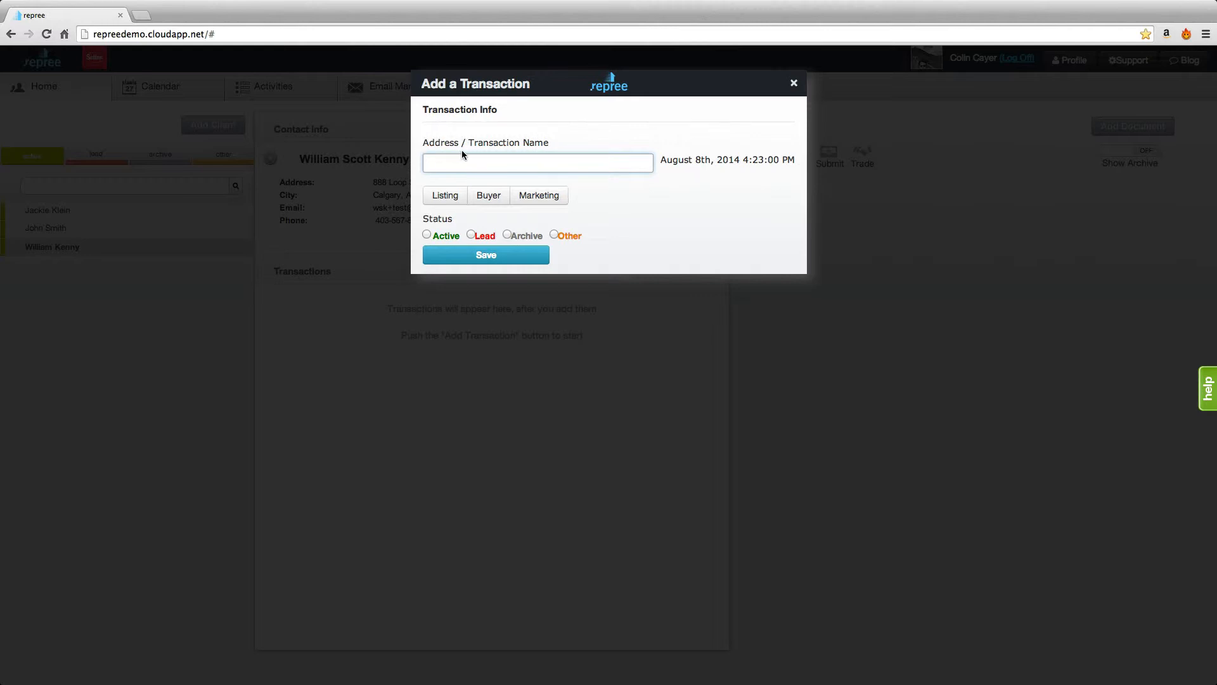
text(222 Two Lane)
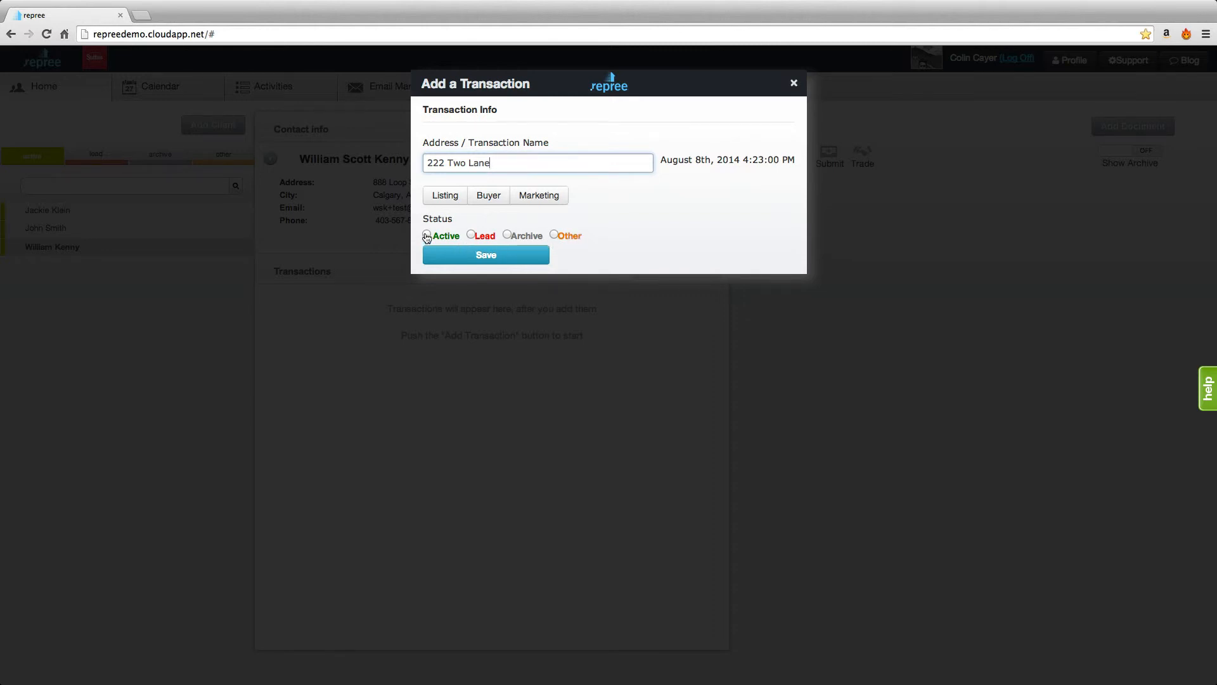
click(427, 236)
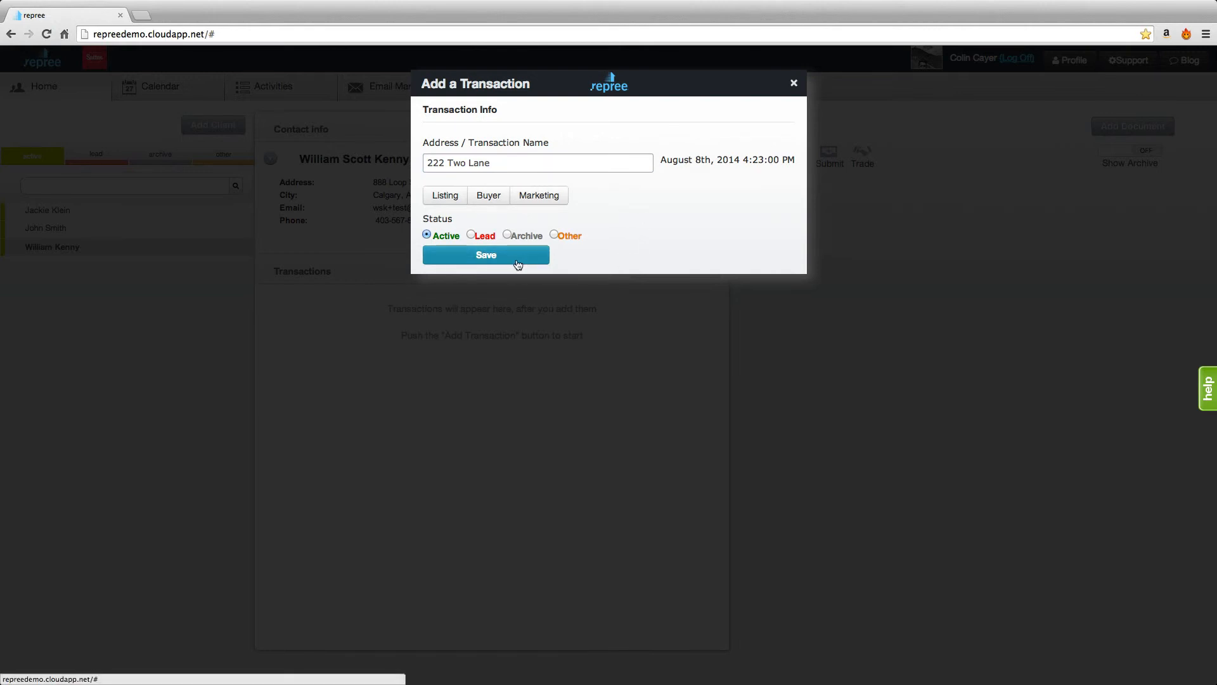
click(486, 255)
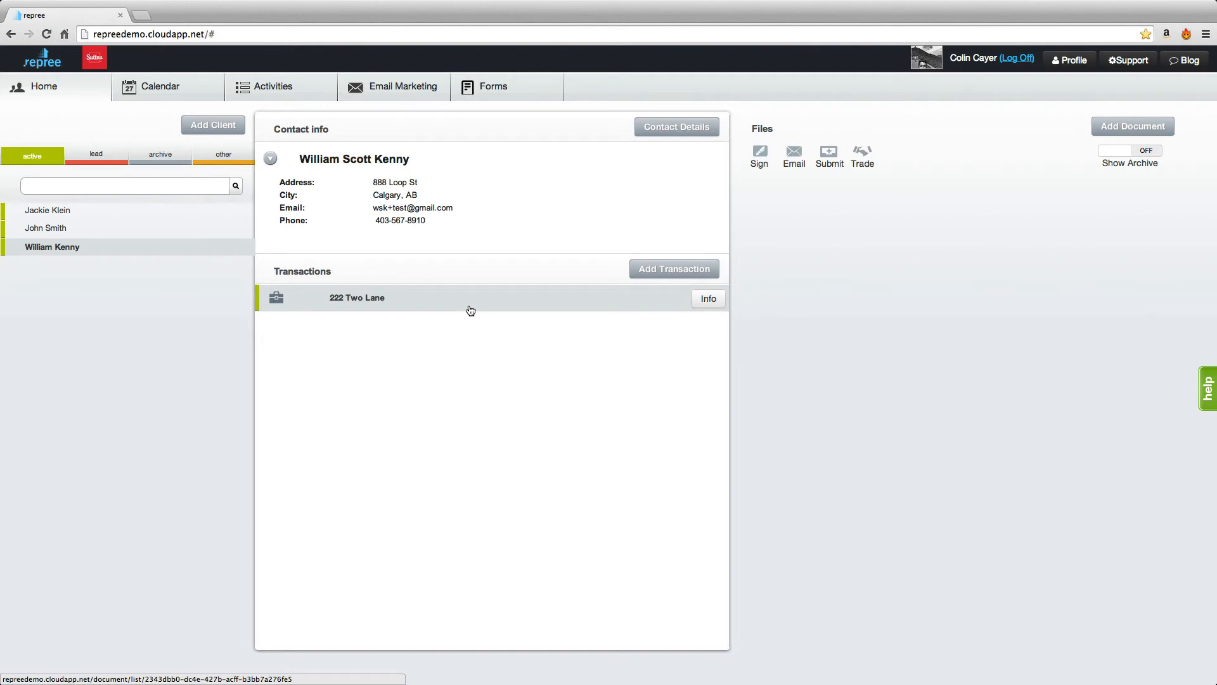
mouse_move(512, 344)
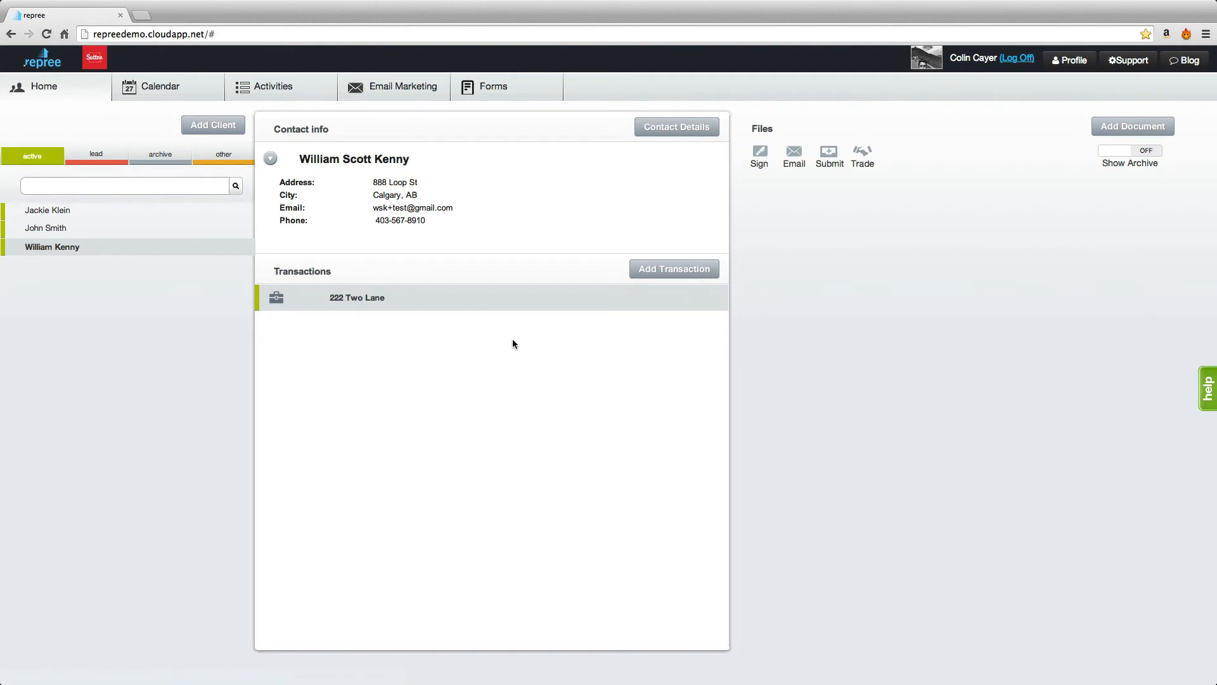
mouse_move(983, 396)
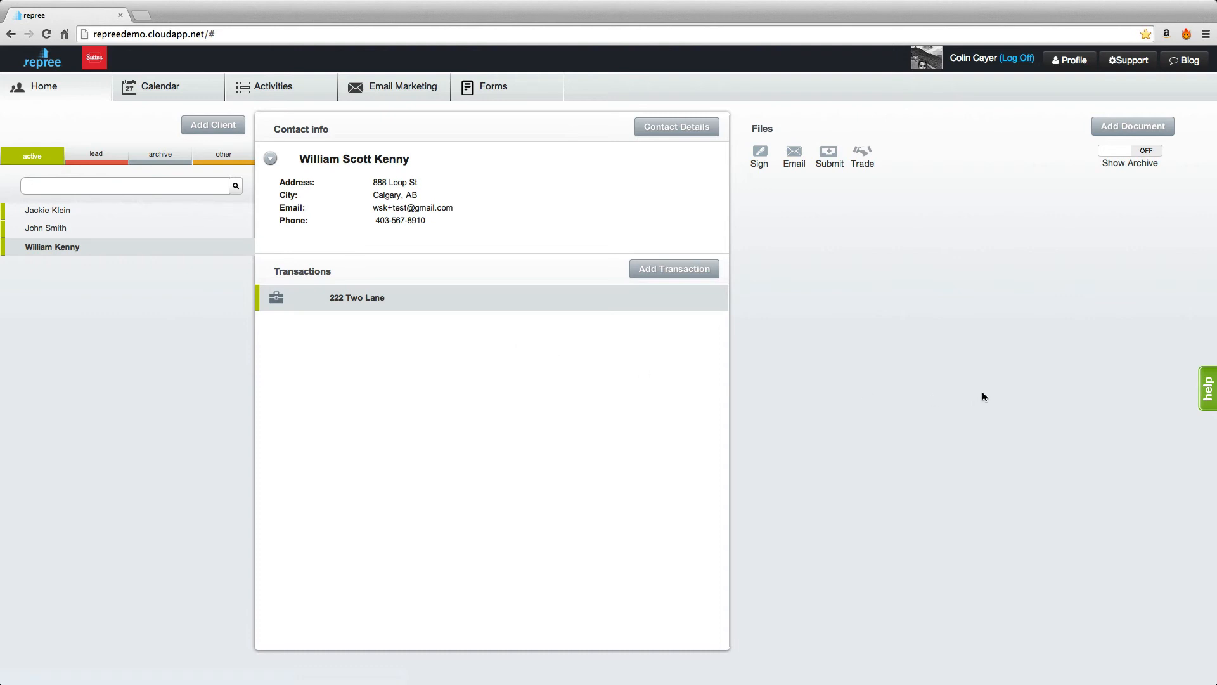
mouse_move(972, 383)
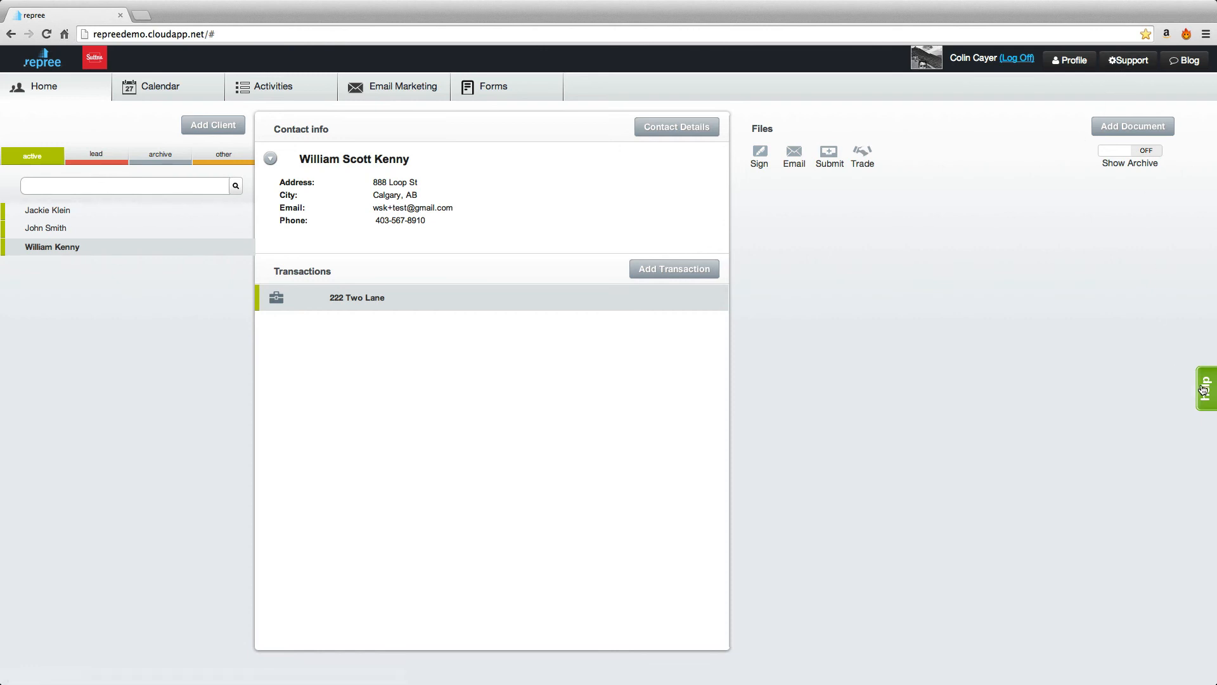
Open the help panel from the green tab on the page's right edge.
click(673, 269)
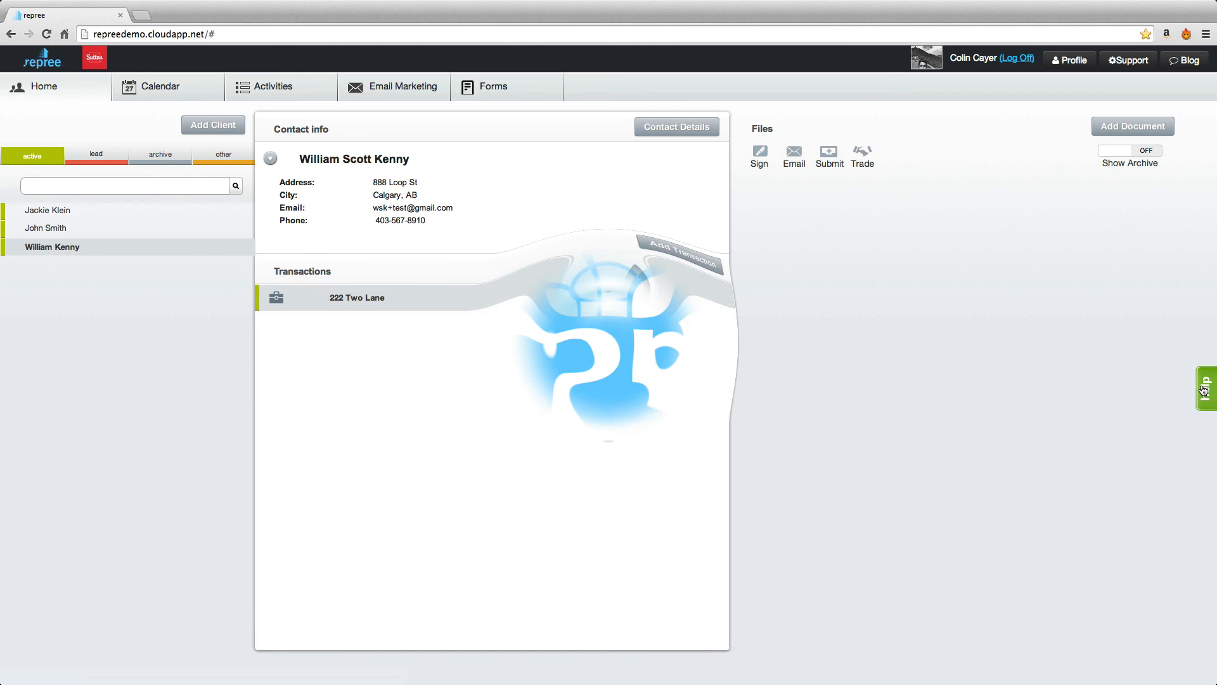